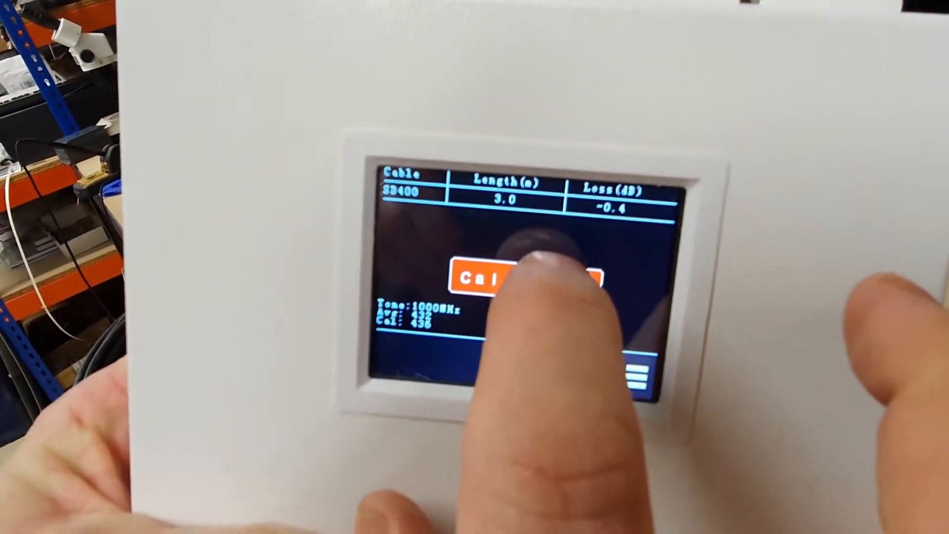
# Calibrate the tester with SD400 cable selected to zero length and loss.
pyautogui.click(503, 281)
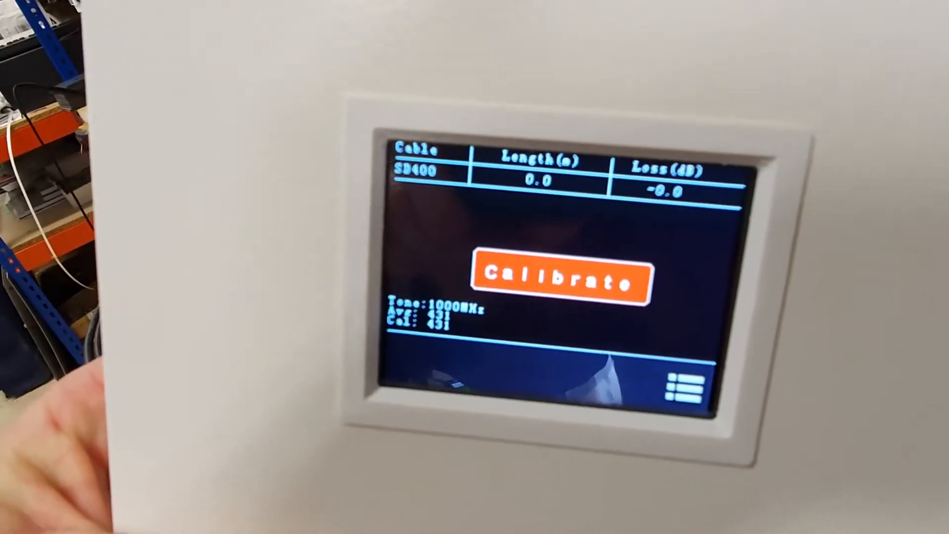
pyautogui.click(557, 281)
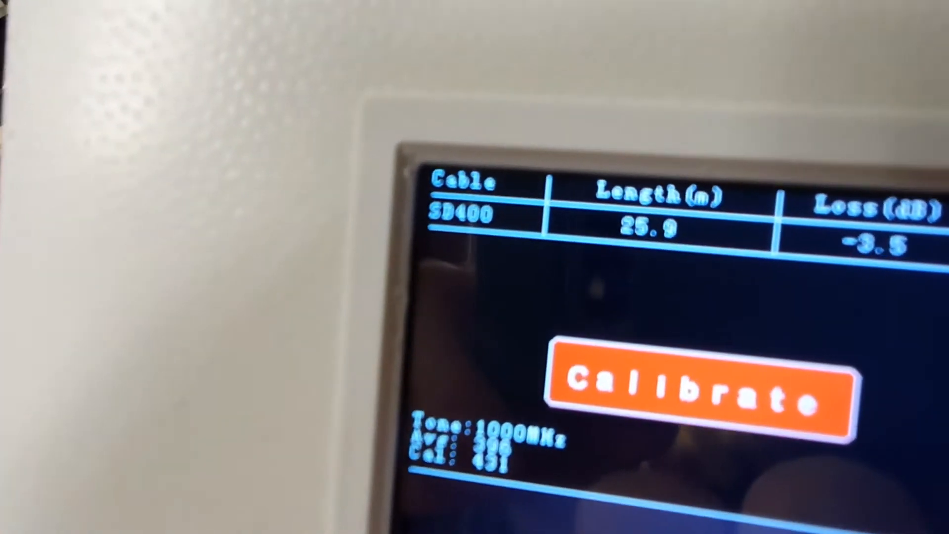
# Read the SD400 measurement: 25.9 m length and -3.5 dB loss at 1000 MHz.
pyautogui.click(696, 387)
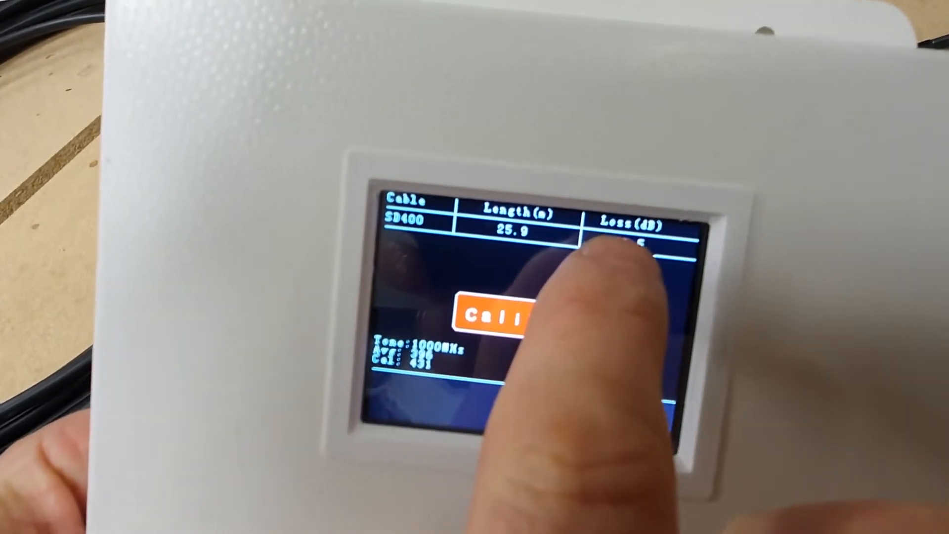
# Open the hamburger menu showing the Cable and Info options.
pyautogui.click(514, 318)
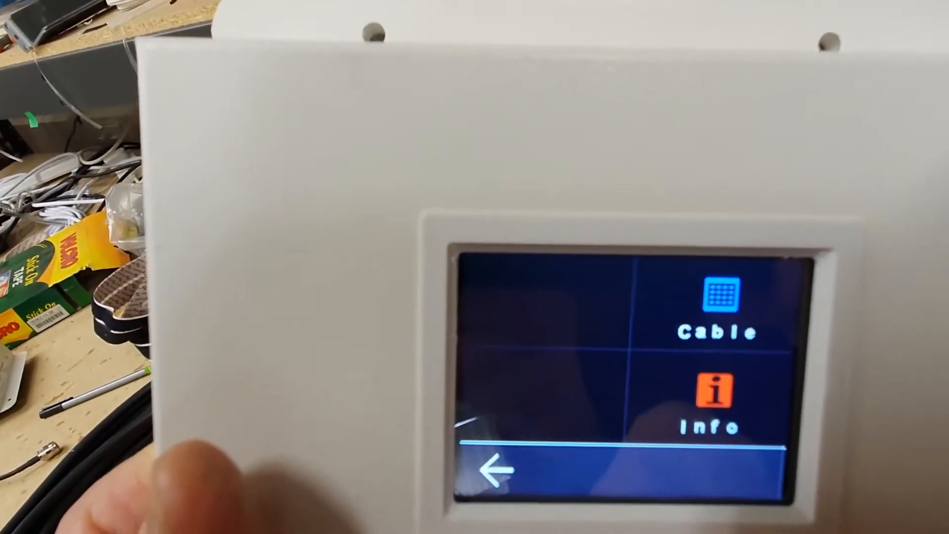
pyautogui.click(721, 296)
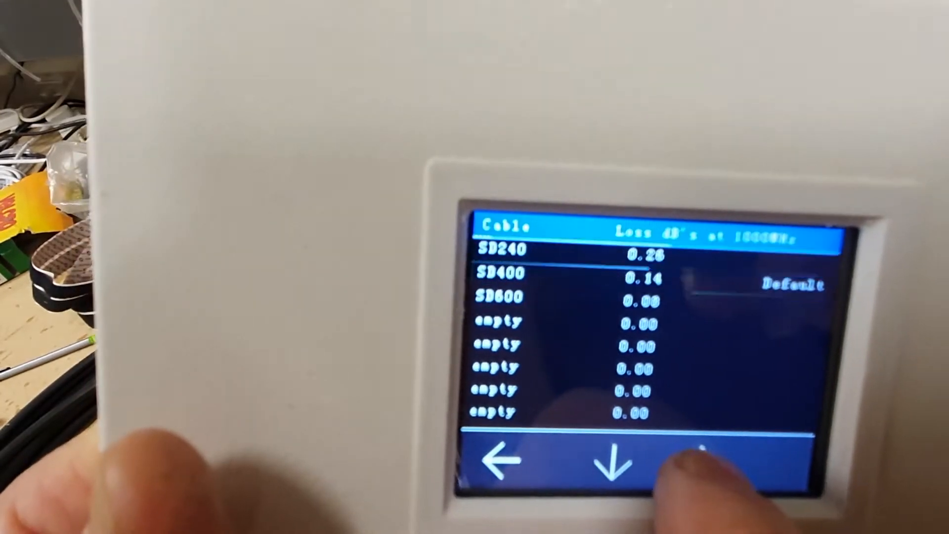
pyautogui.click(612, 459)
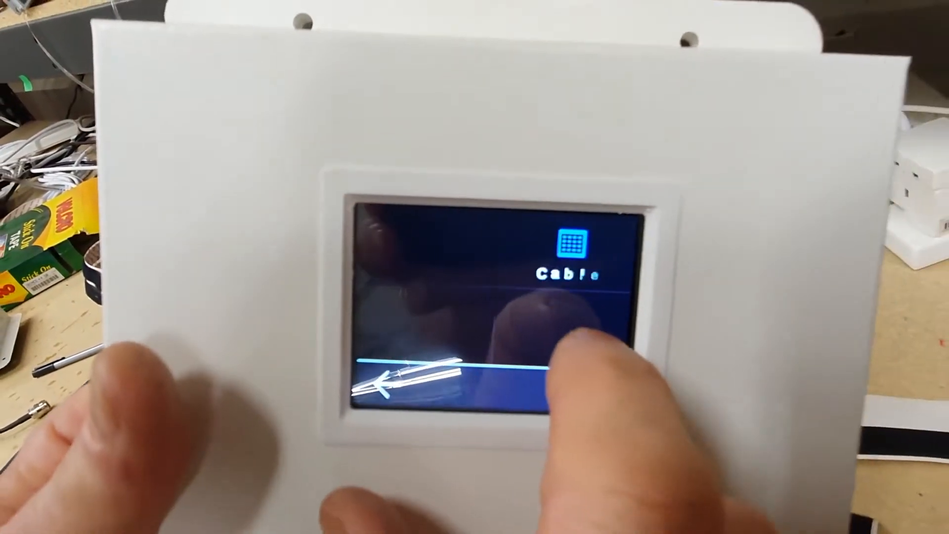
# Choose Edit Cable on a cable type to show the empty name and dB/m form.
pyautogui.click(569, 242)
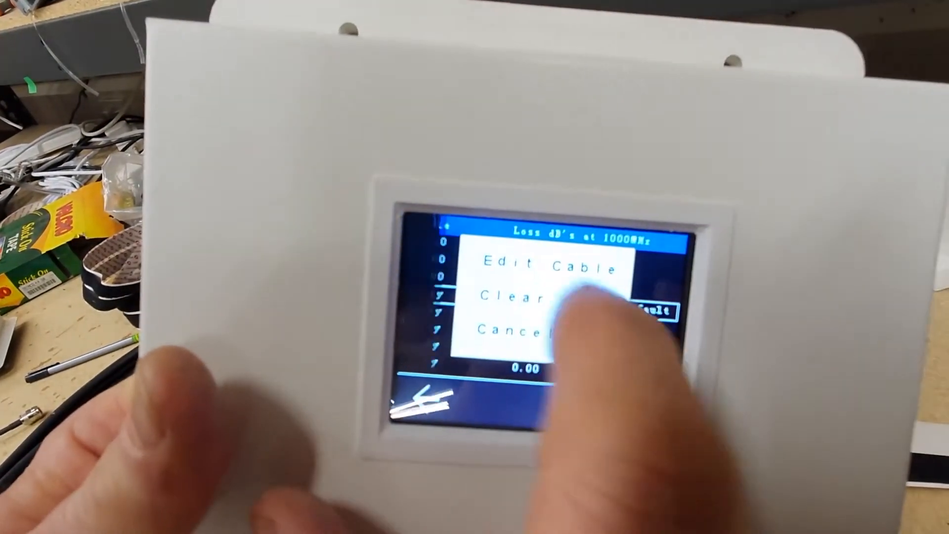
pyautogui.click(551, 266)
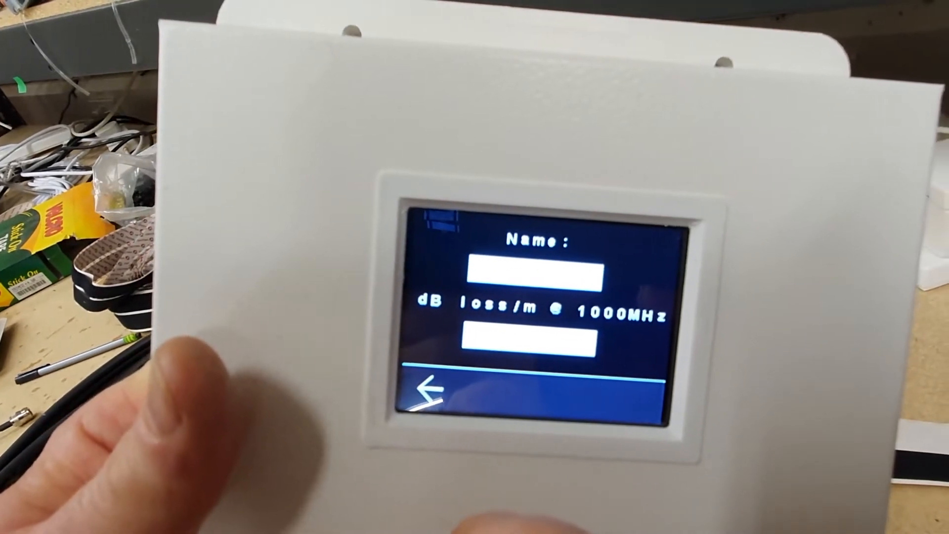